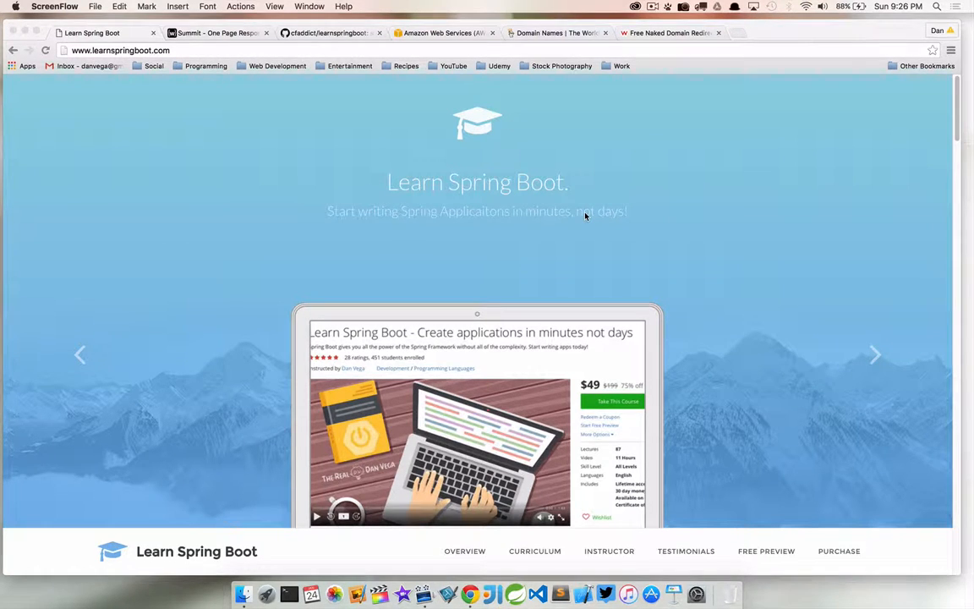
Step: Advance the homepage carousel to the course reviews slide with its 5.0 average rating
{"action": "left_click", "coordinate": [875, 354]}
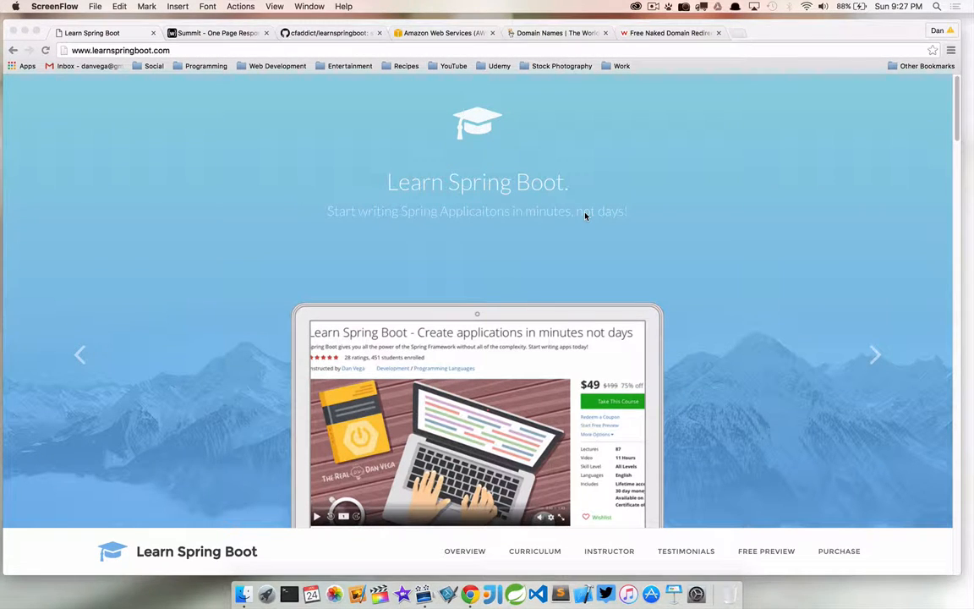
{"action": "mouse_move", "coordinate": [352, 209]}
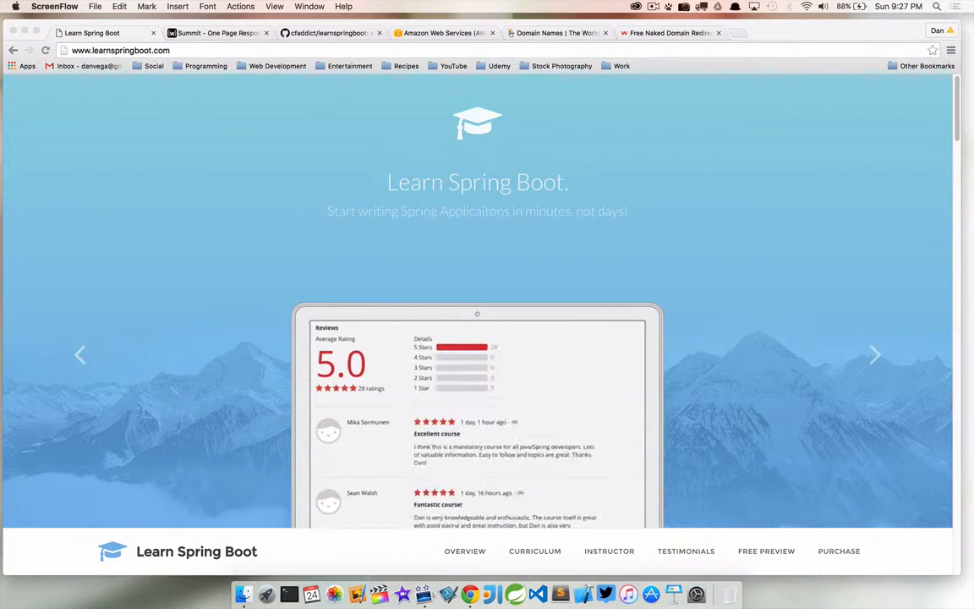
Step: View the WrapBootstrap Summit theme and the learnspringboot GitHub repo, then land on the AWS homepage
{"action": "left_click", "coordinate": [216, 33]}
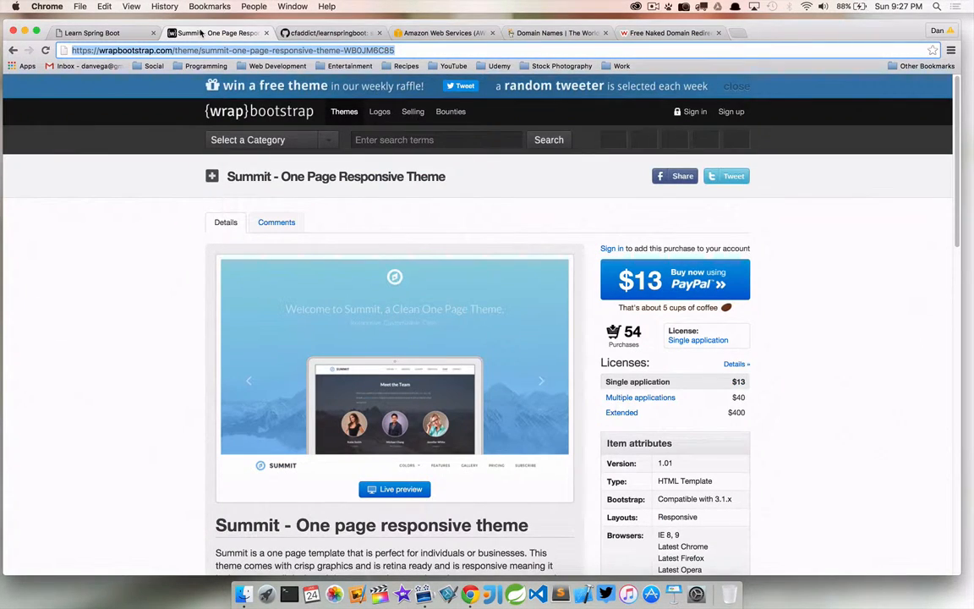
{"action": "mouse_move", "coordinate": [215, 33]}
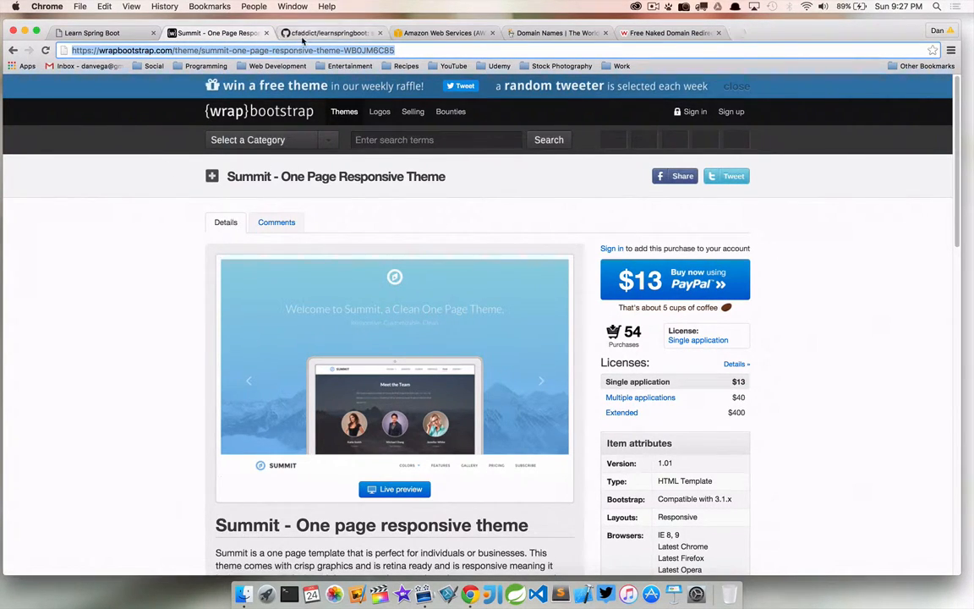
{"action": "left_click", "coordinate": [329, 33]}
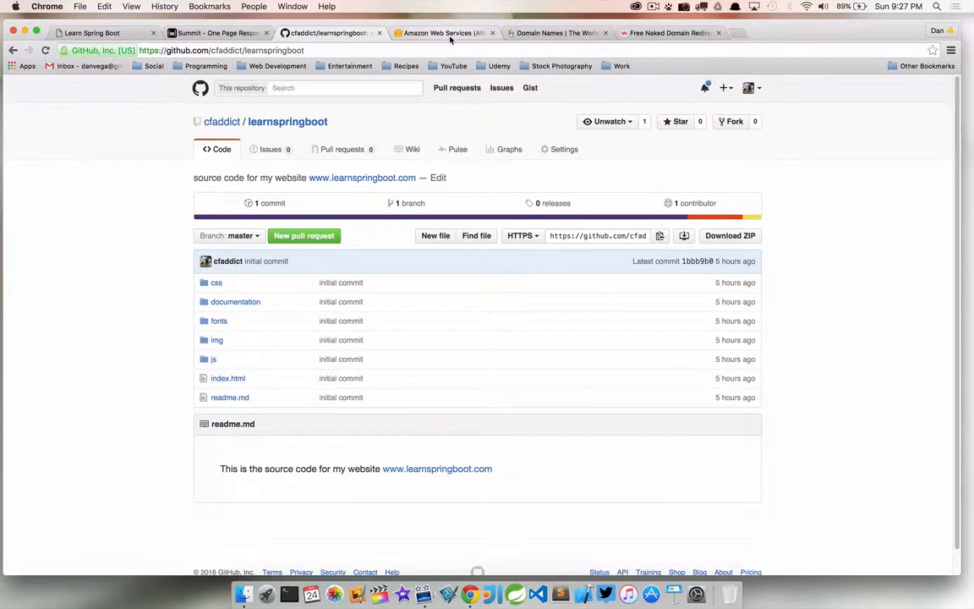
{"action": "left_click", "coordinate": [440, 33]}
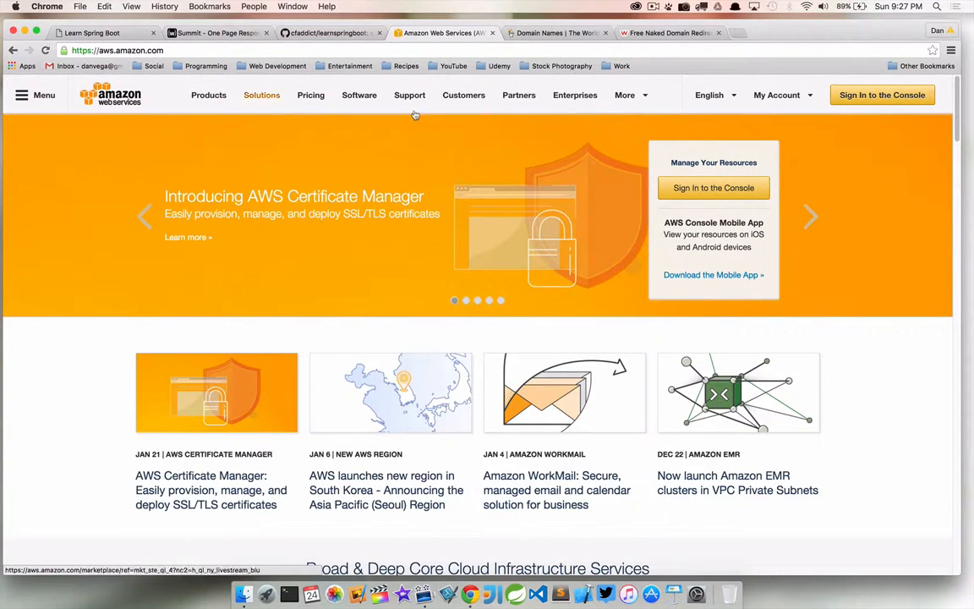
{"action": "left_click", "coordinate": [712, 188]}
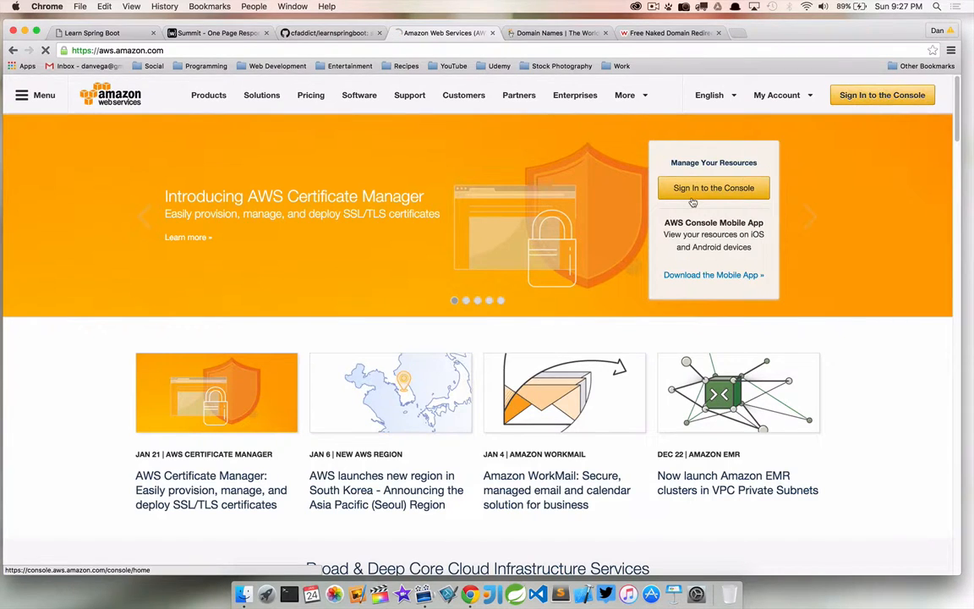
{"action": "left_click", "coordinate": [712, 188]}
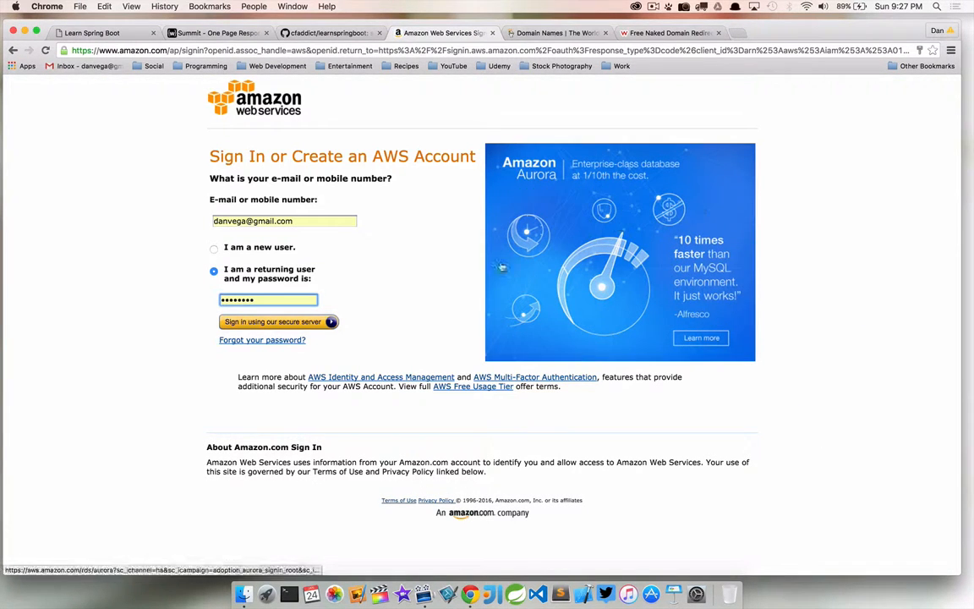
{"action": "left_click", "coordinate": [272, 321]}
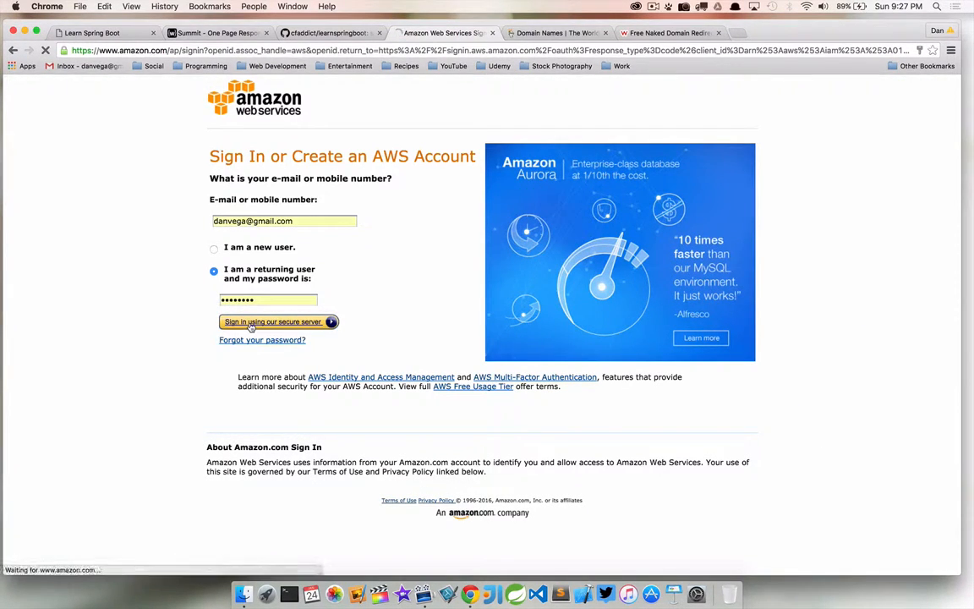
{"action": "left_click", "coordinate": [273, 321]}
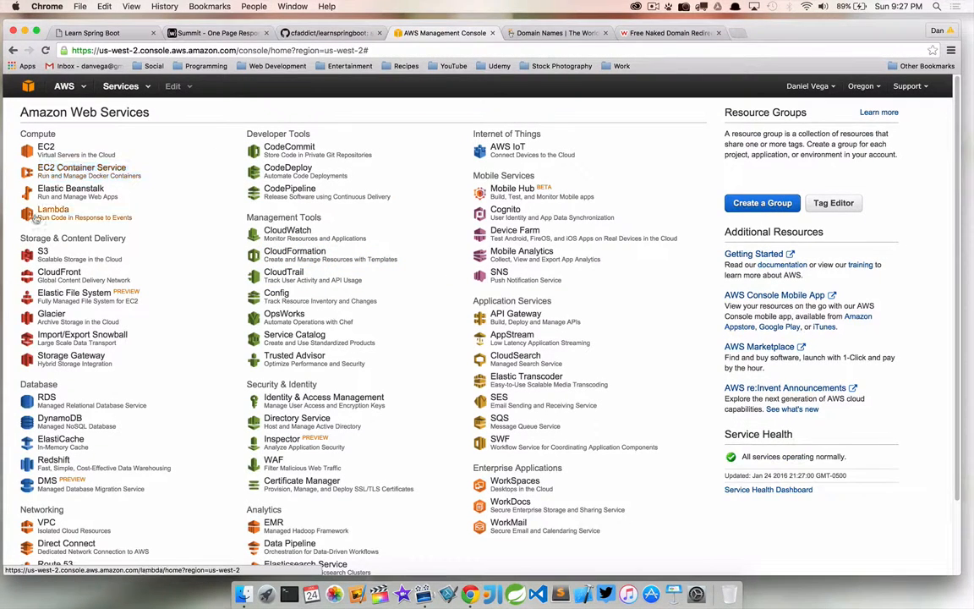
{"action": "left_click", "coordinate": [43, 251]}
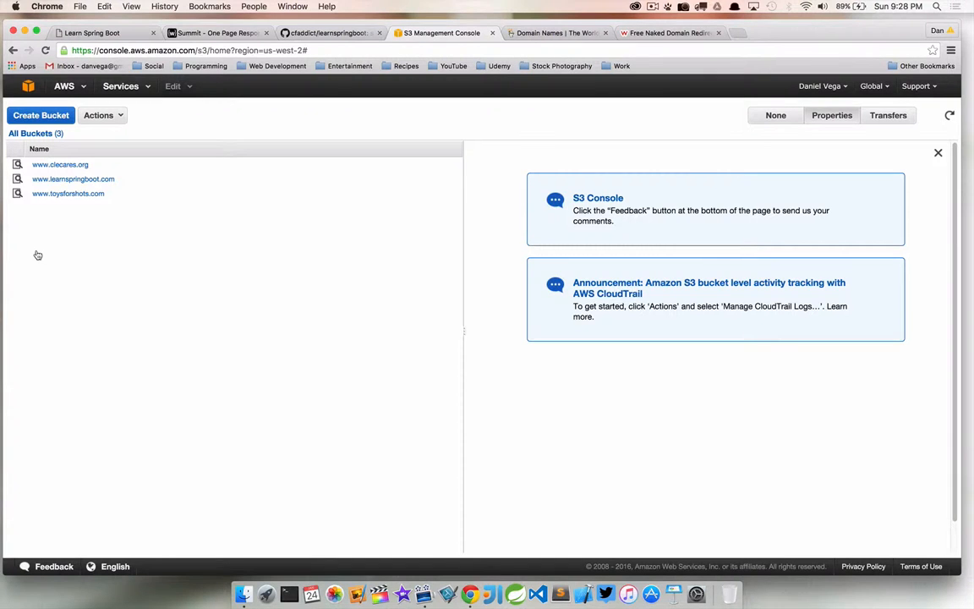
{"action": "left_click", "coordinate": [73, 178]}
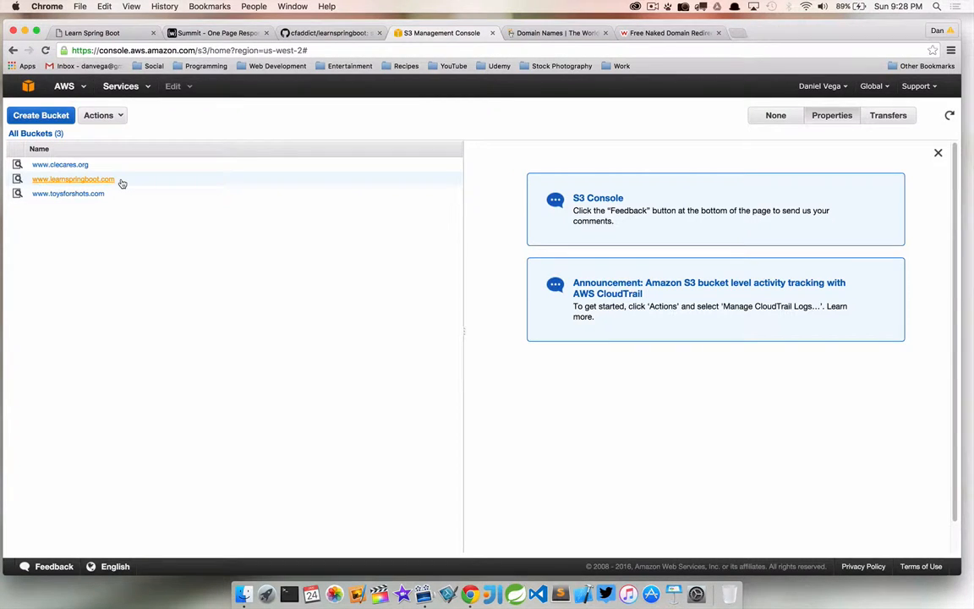
{"action": "mouse_move", "coordinate": [121, 182]}
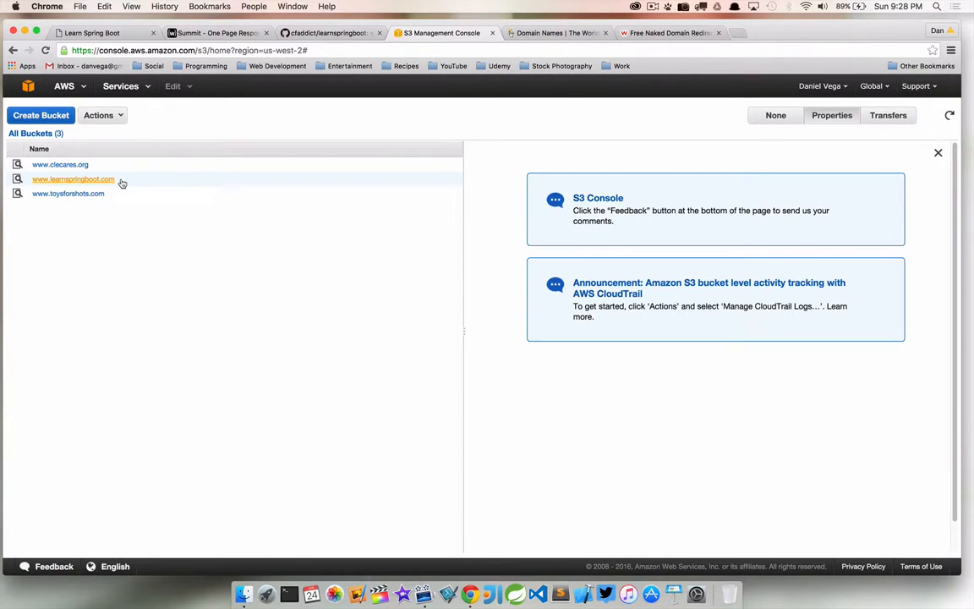
{"action": "left_click", "coordinate": [72, 178]}
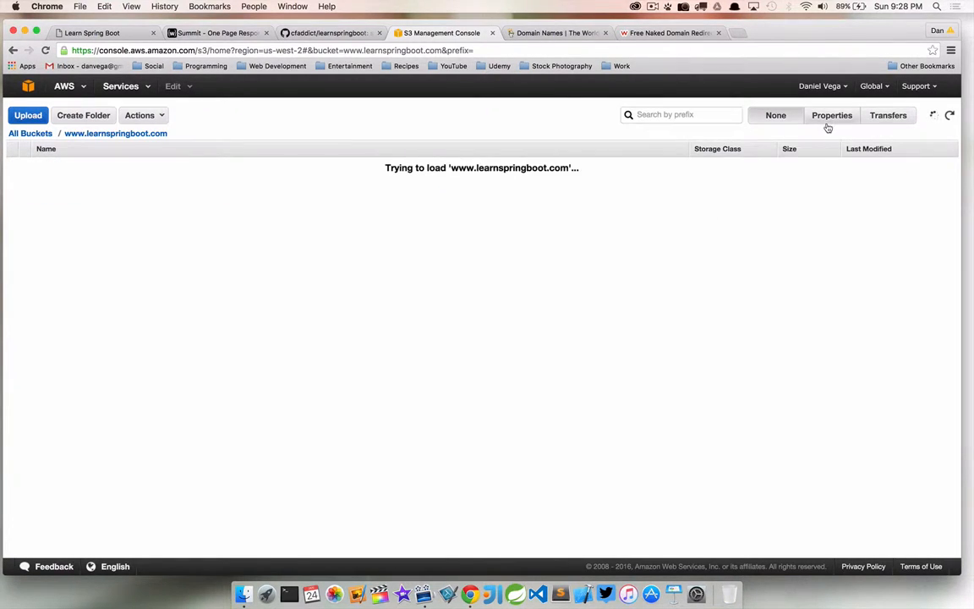
{"action": "left_click", "coordinate": [831, 114]}
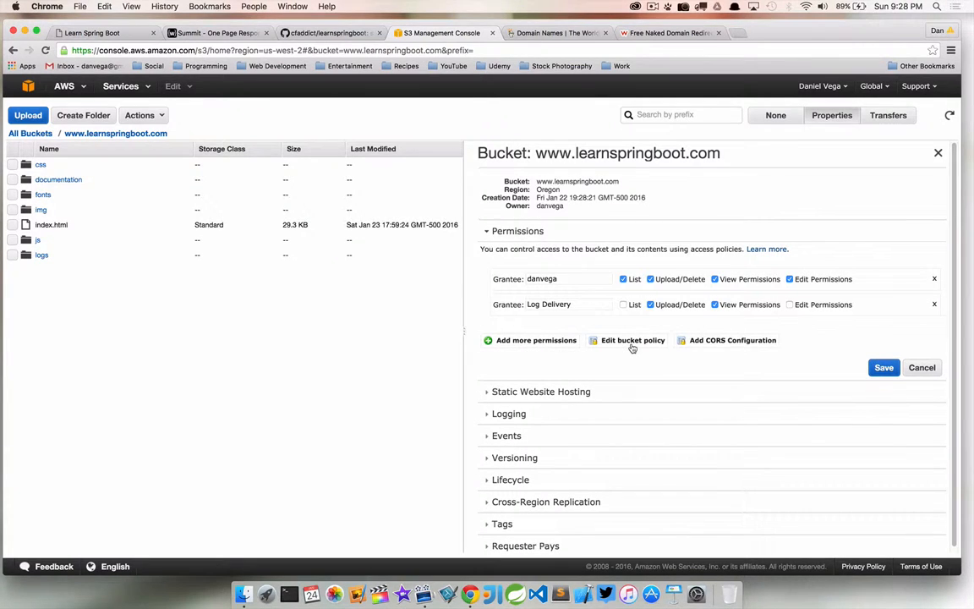
Step: Review the bucket's public GetObject policy JSON and close the policy editor
{"action": "left_click", "coordinate": [632, 340]}
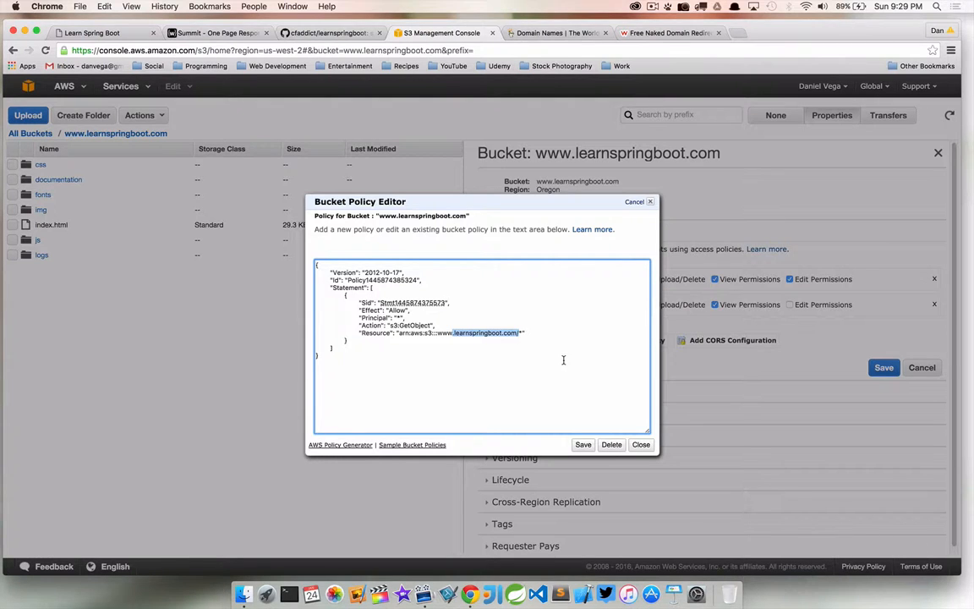
{"action": "mouse_move", "coordinate": [606, 391]}
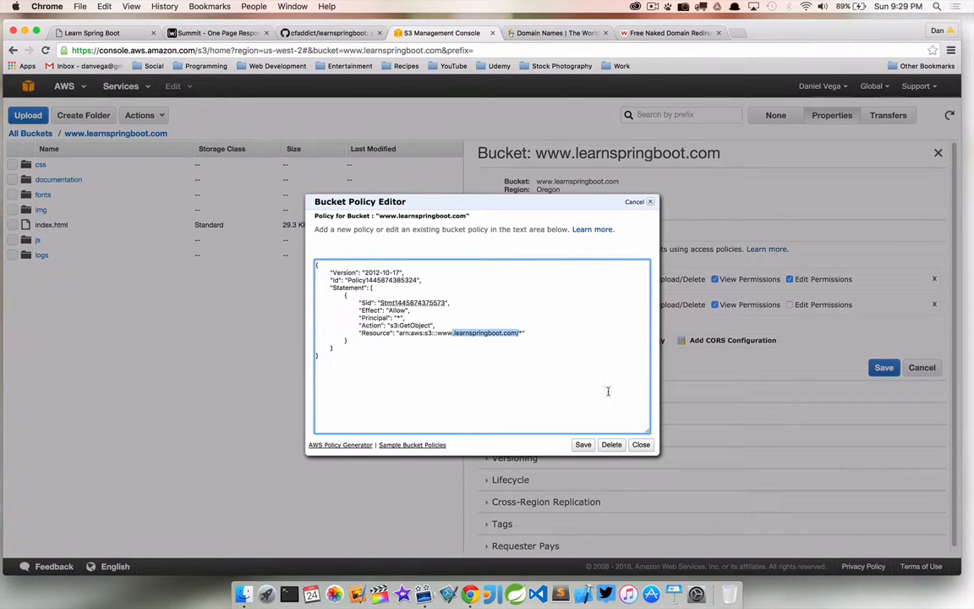
{"action": "left_click", "coordinate": [641, 443]}
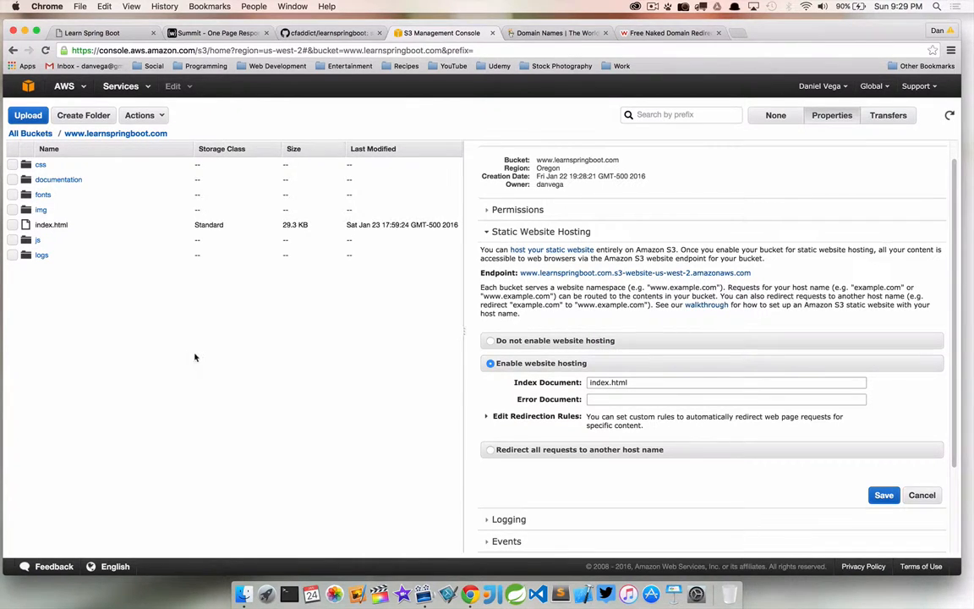
{"action": "mouse_move", "coordinate": [108, 158]}
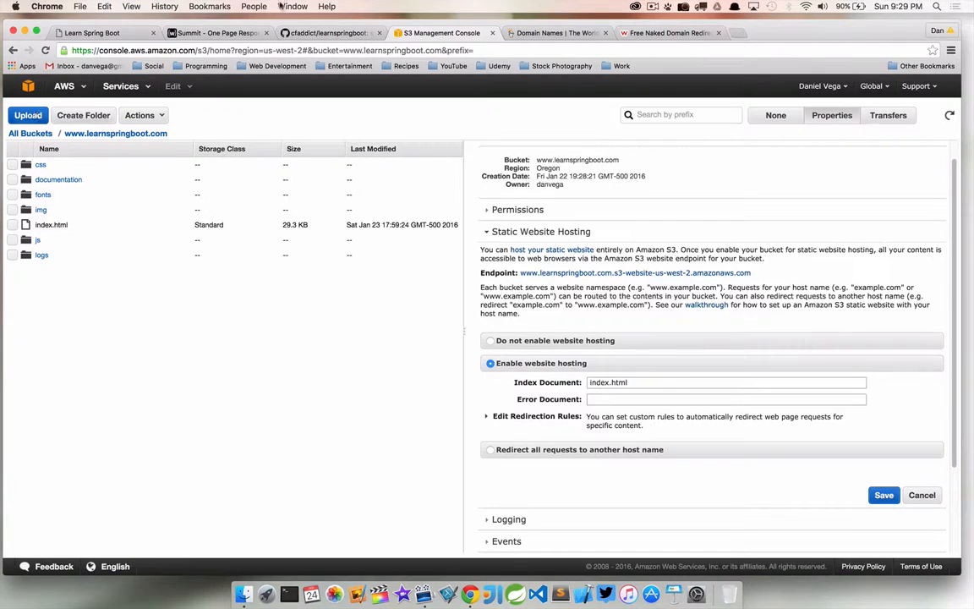
{"action": "mouse_move", "coordinate": [577, 272]}
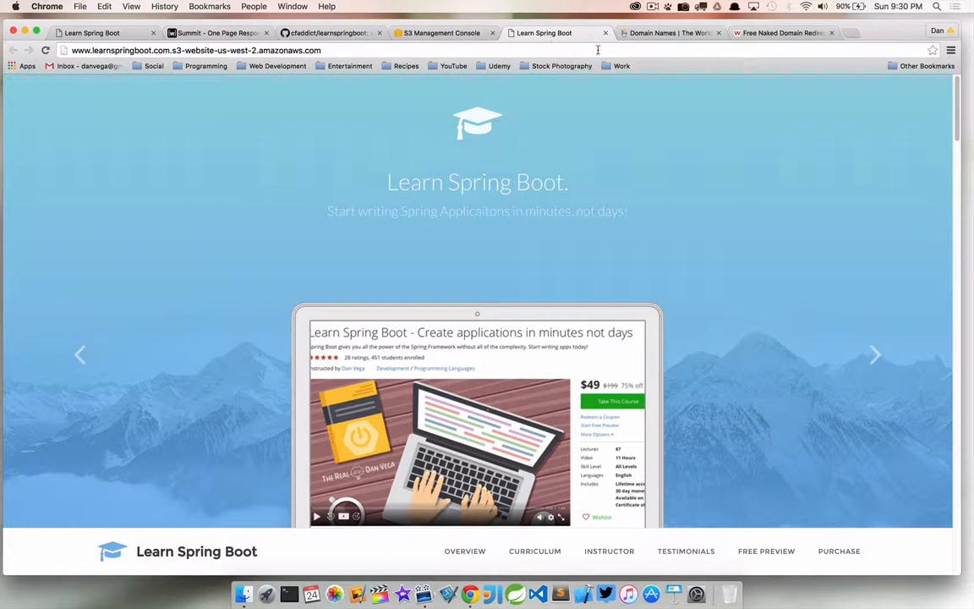
Step: Close the S3 endpoint preview tab and switch to the GoDaddy home page
{"action": "left_click", "coordinate": [439, 33]}
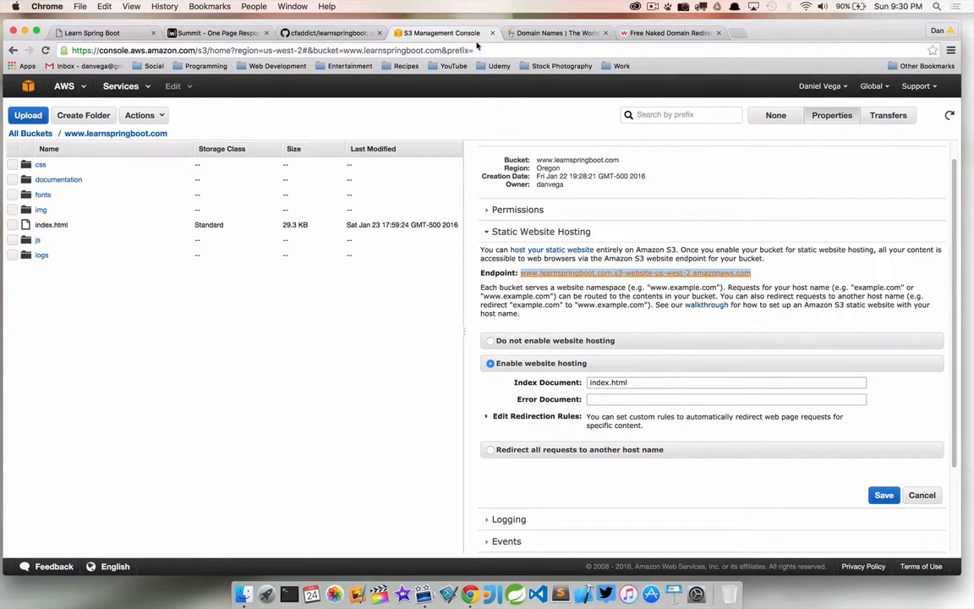
{"action": "left_click", "coordinate": [556, 32]}
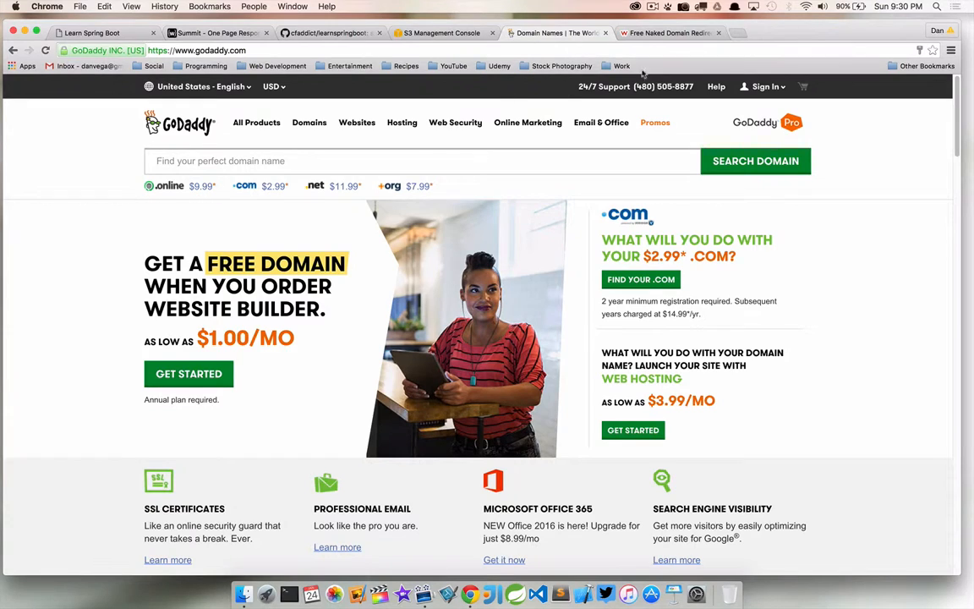
Step: Sign in to GoDaddy, list all nine domains and open DNS management for learnspringboot.com
{"action": "left_click", "coordinate": [763, 86]}
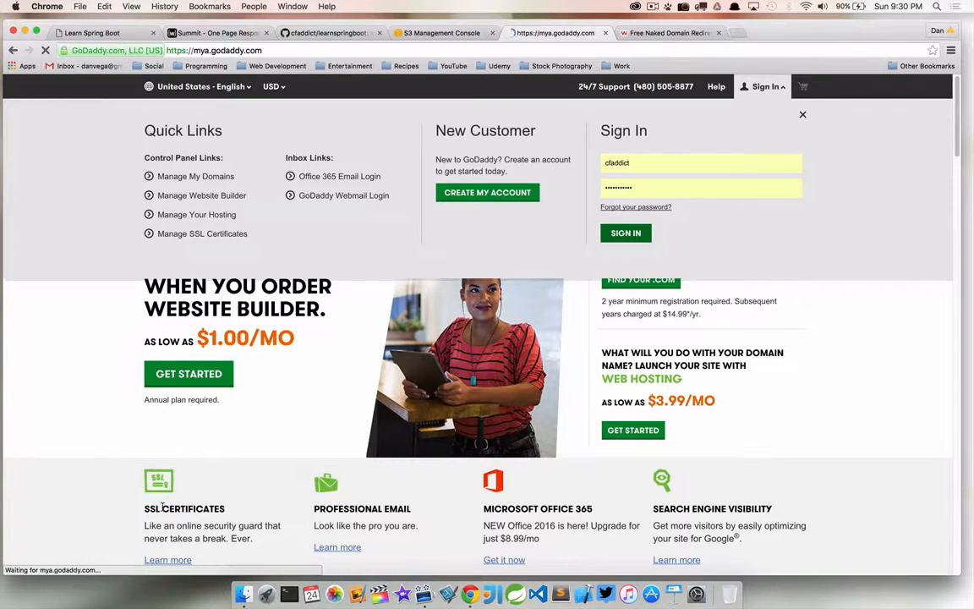
{"action": "left_click", "coordinate": [626, 233]}
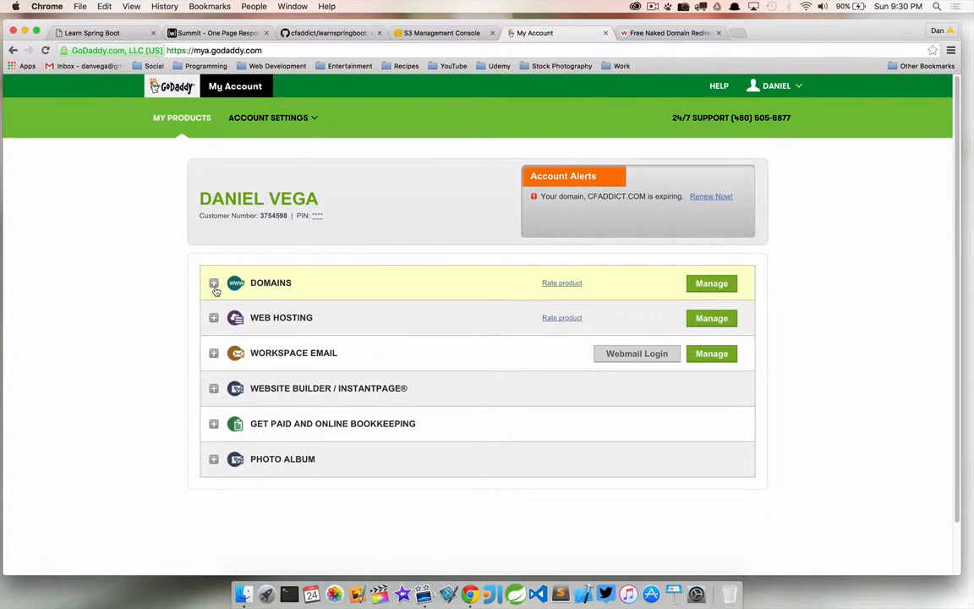
{"action": "left_click", "coordinate": [214, 282]}
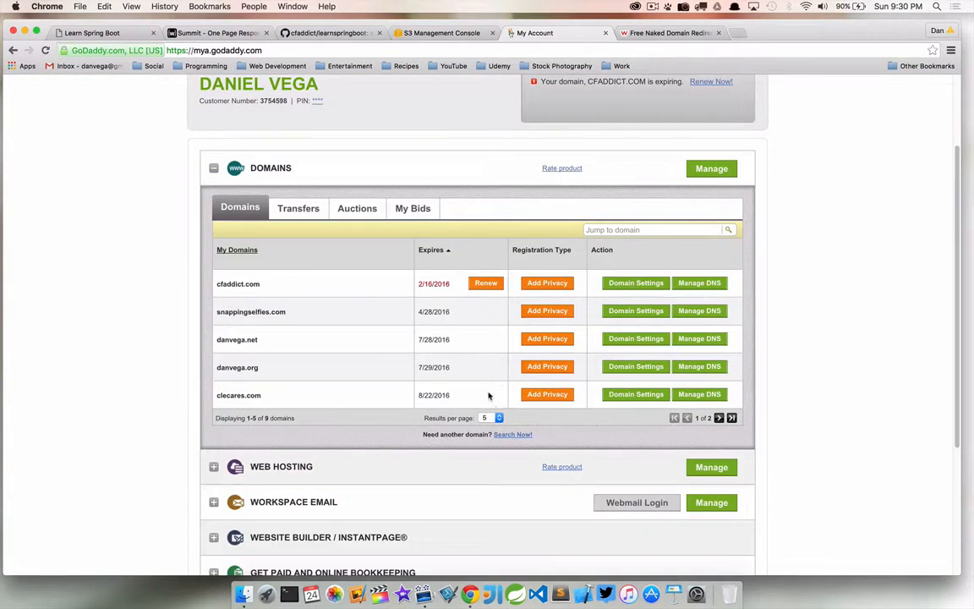
{"action": "left_click", "coordinate": [491, 417]}
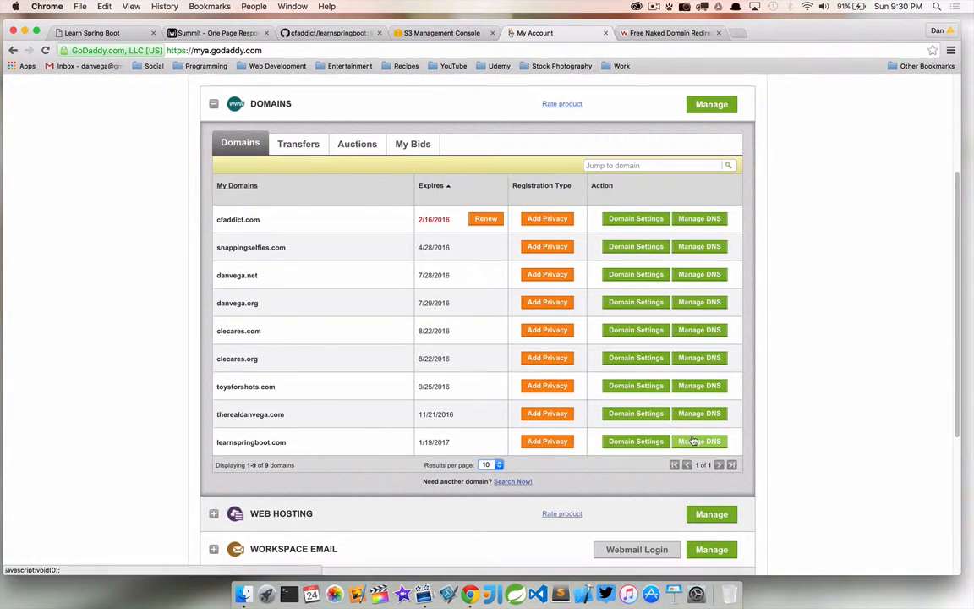
{"action": "left_click", "coordinate": [699, 442]}
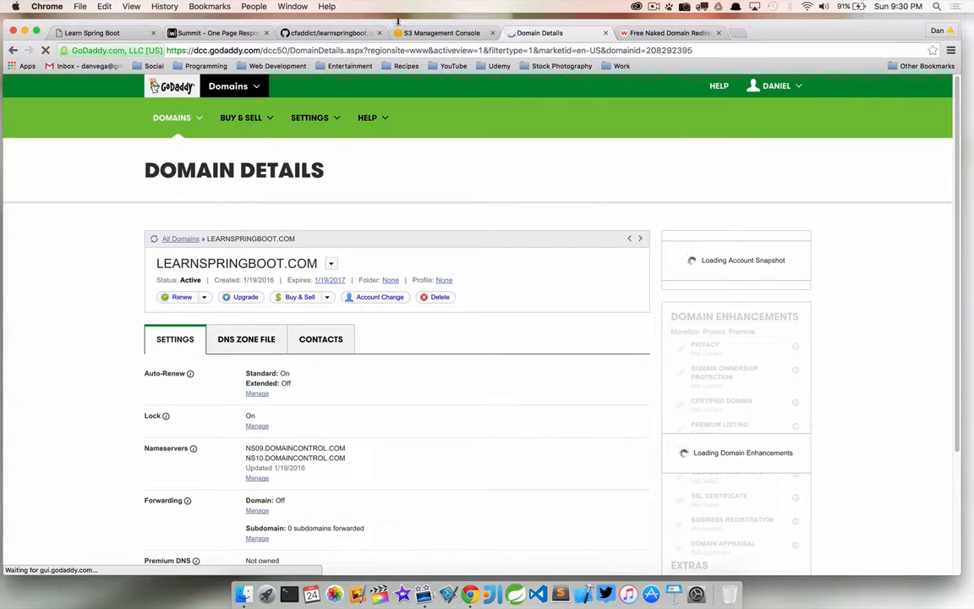
Step: Copy the bucket's S3 website endpoint and open the learnspringboot.com DNS zone file for the www CNAME
{"action": "left_click", "coordinate": [441, 33]}
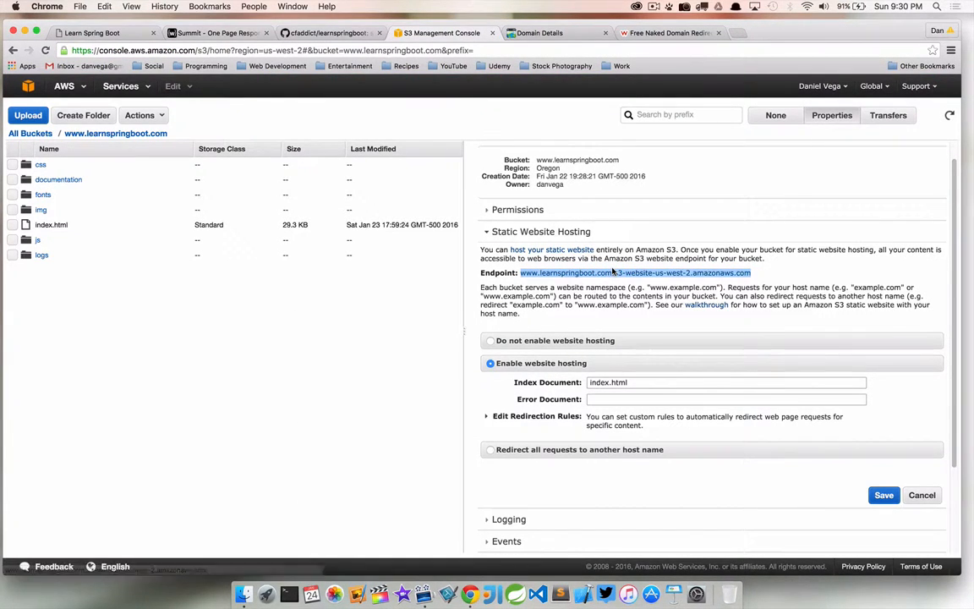
{"action": "mouse_move", "coordinate": [621, 271]}
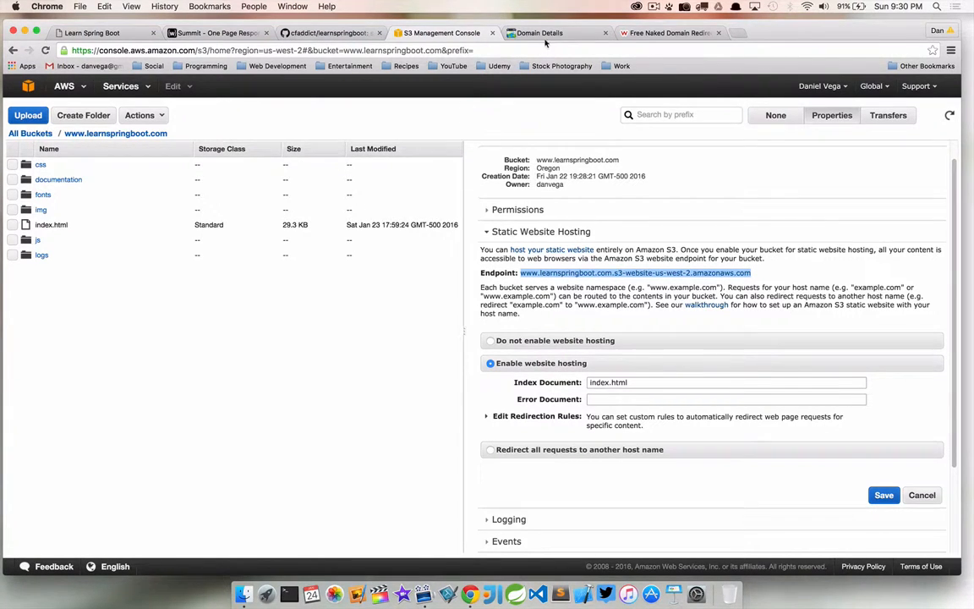
{"action": "left_click", "coordinate": [553, 32]}
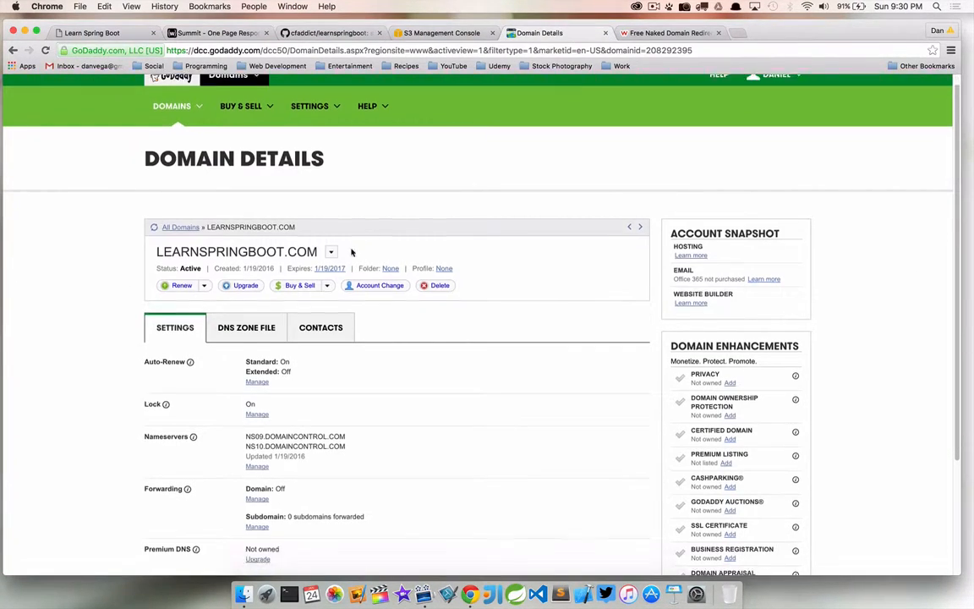
{"action": "scroll", "scroll_direction": "down", "scroll_amount": 3}
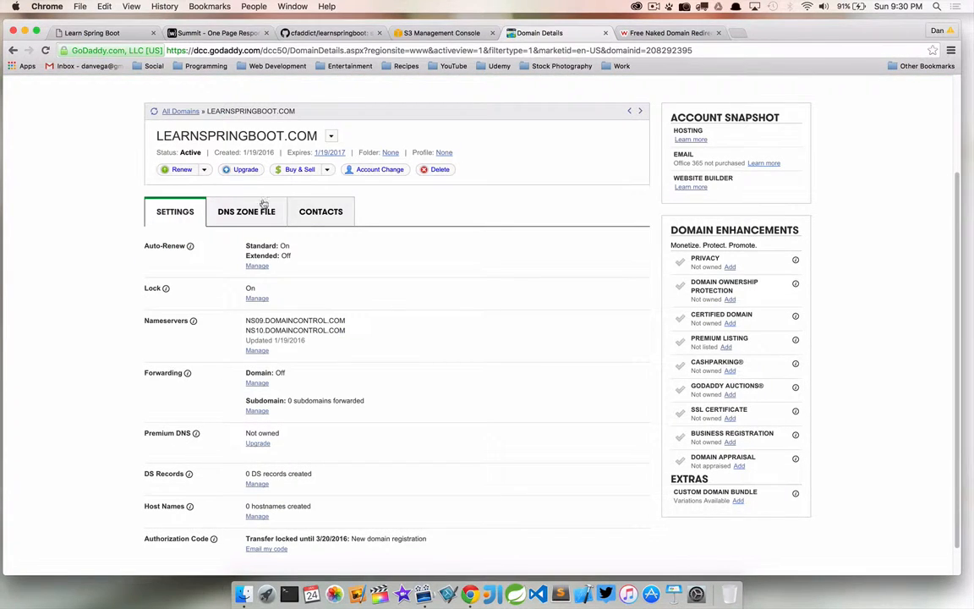
{"action": "left_click", "coordinate": [246, 211]}
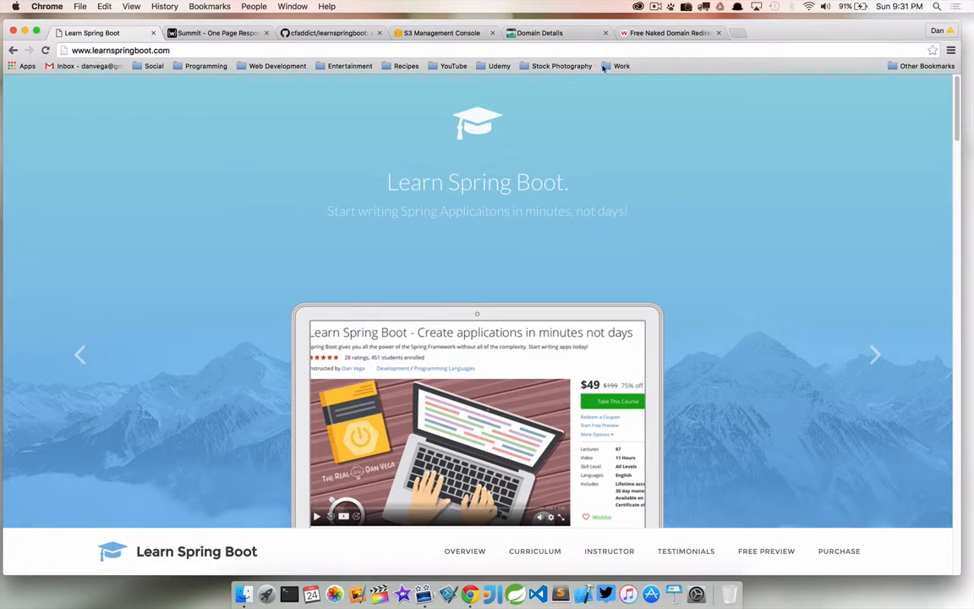
Step: Switch to the wwwizer Free Naked Domain Redirect FAQ
{"action": "left_click", "coordinate": [668, 33]}
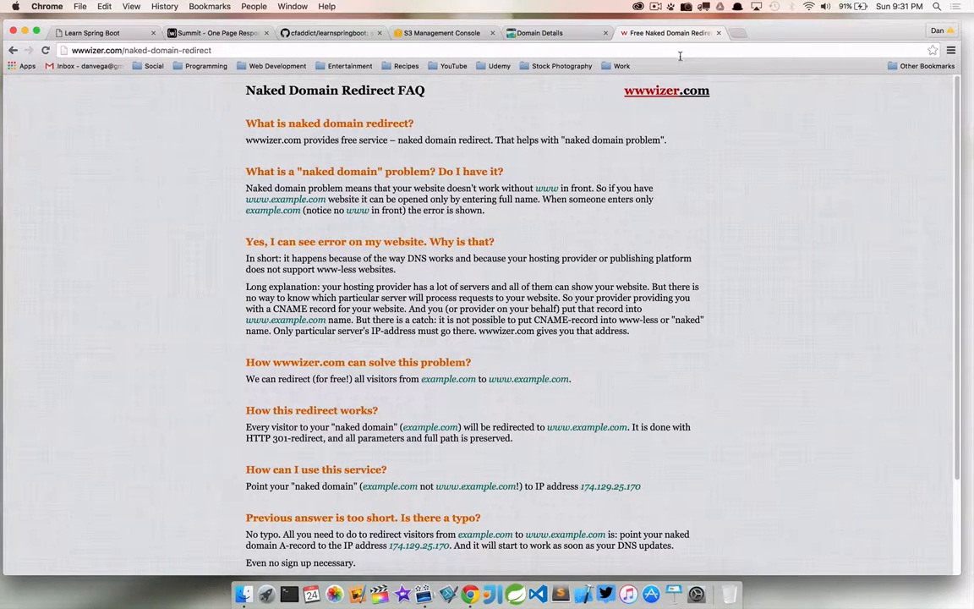
{"action": "mouse_move", "coordinate": [546, 183]}
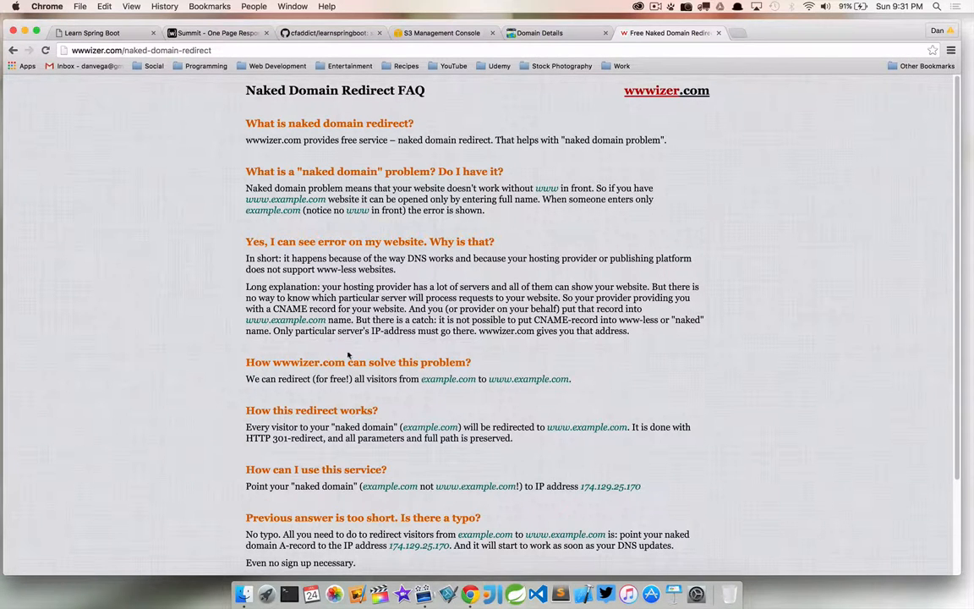
Step: Point the @ A (Host) record to wwwizer's 174.129.25.170 and return to the redirect FAQ
{"action": "scroll", "scroll_direction": "down", "scroll_amount": 3}
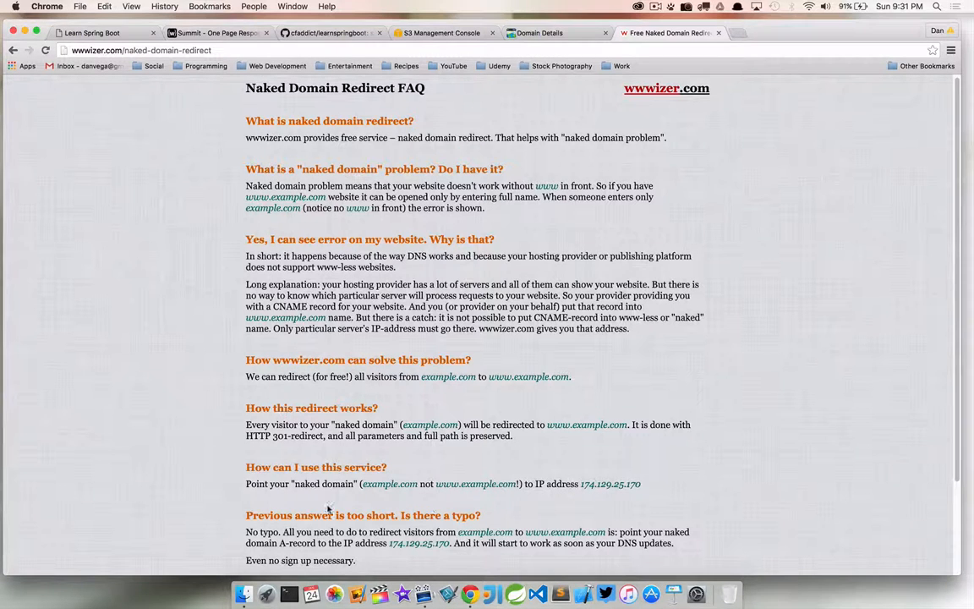
{"action": "mouse_move", "coordinate": [549, 482]}
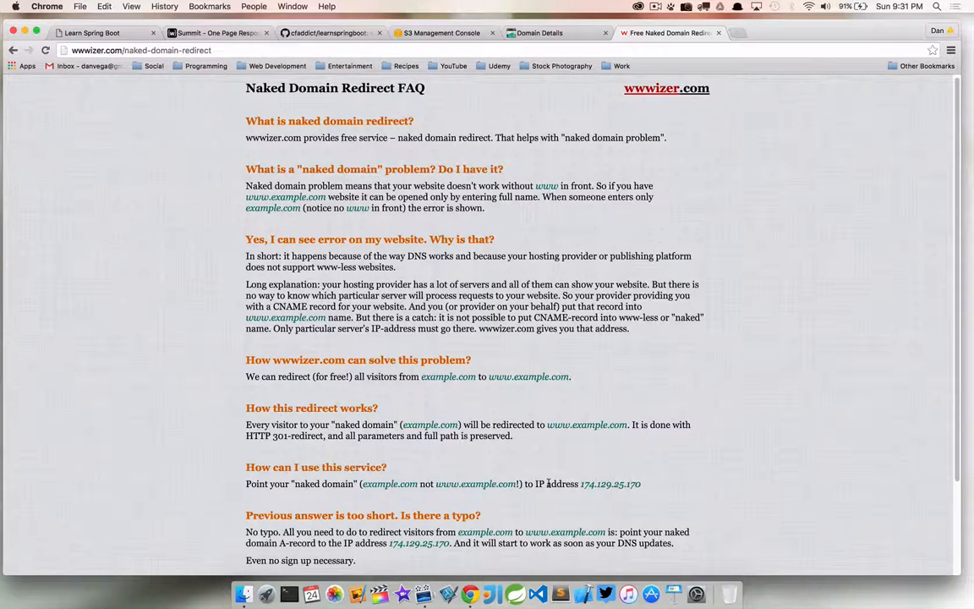
{"action": "mouse_move", "coordinate": [583, 483]}
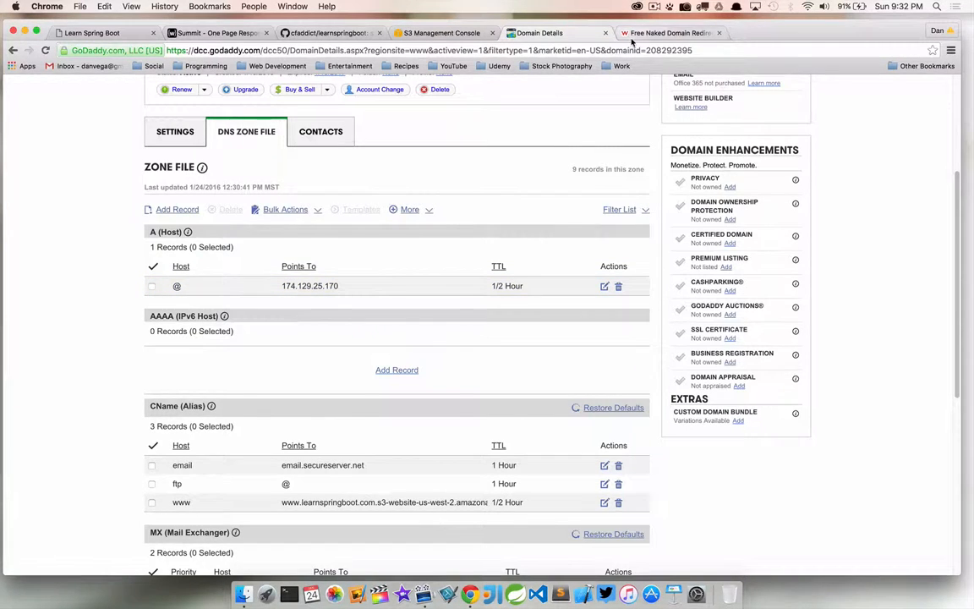
{"action": "left_click", "coordinate": [668, 32]}
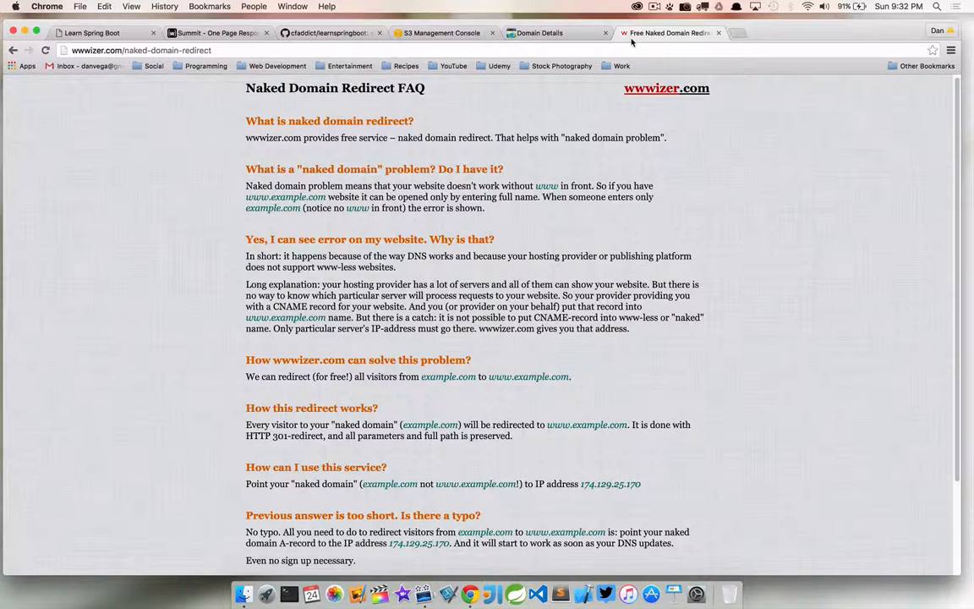